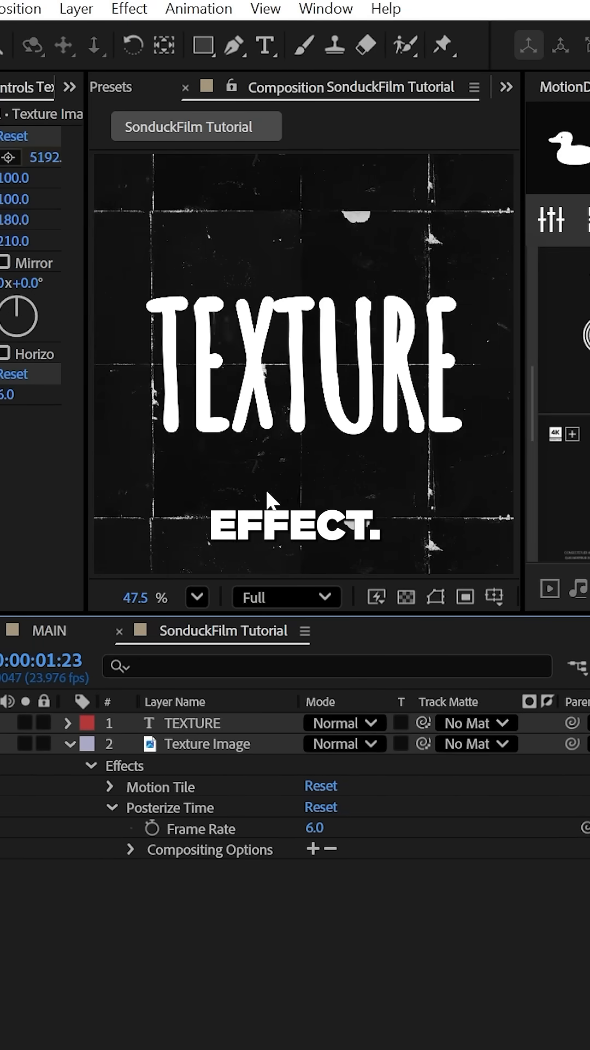
# Search Effects & Presets for 'Cur' to find the Curves effect.
pyautogui.click(75, 9)
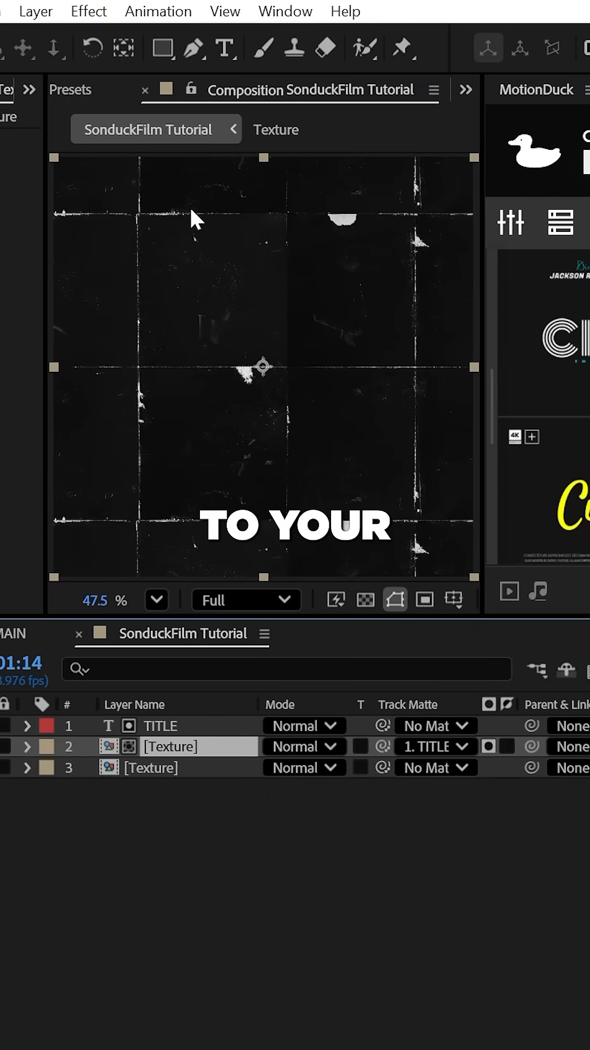
pyautogui.write('Cur')
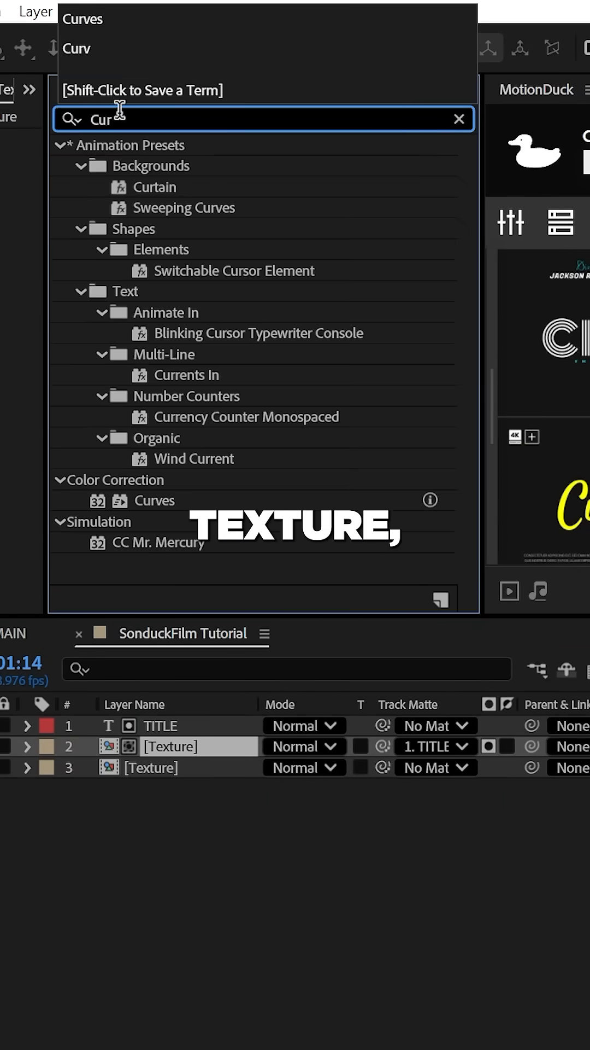